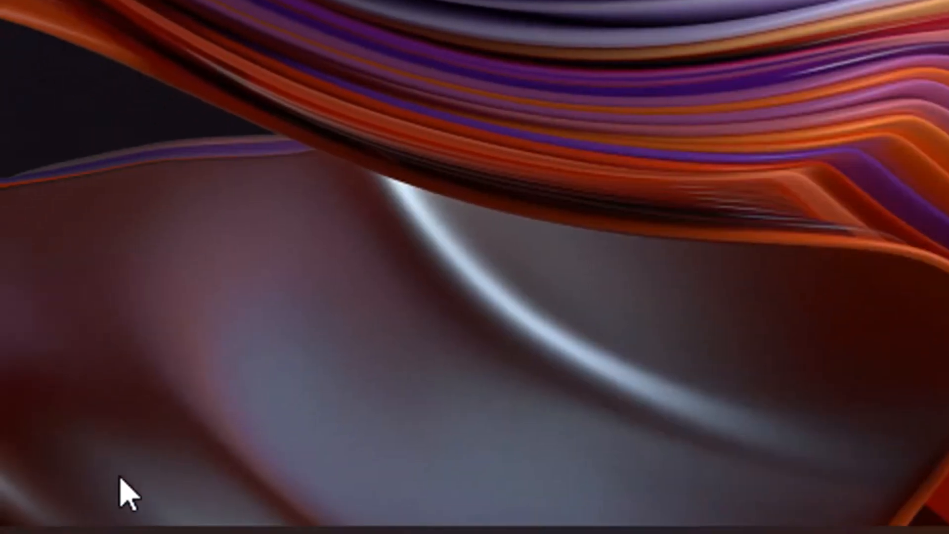
- Launch Run from Windows search and enter mmsys.cpl for the classic sound settings
{"action": "left_click", "coordinate": [460, 521]}
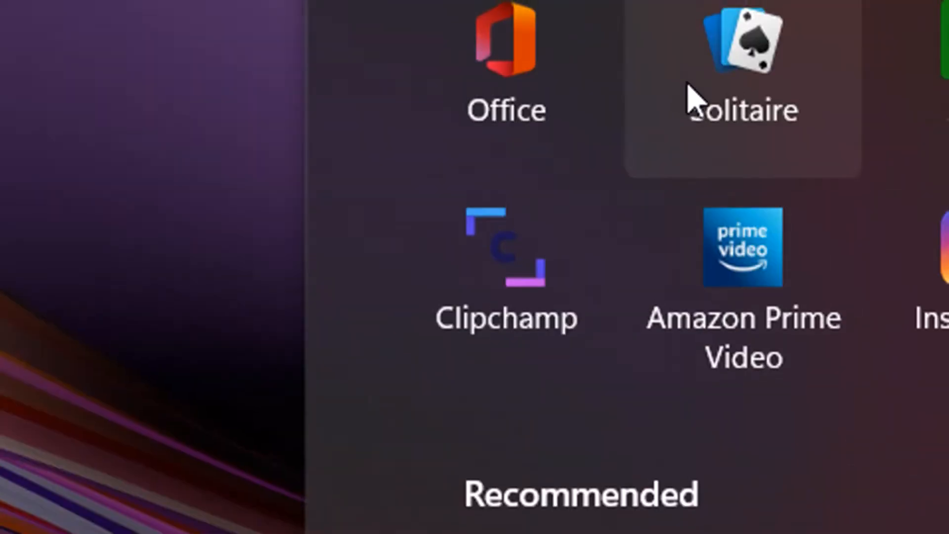
{"action": "type", "text": "r"}
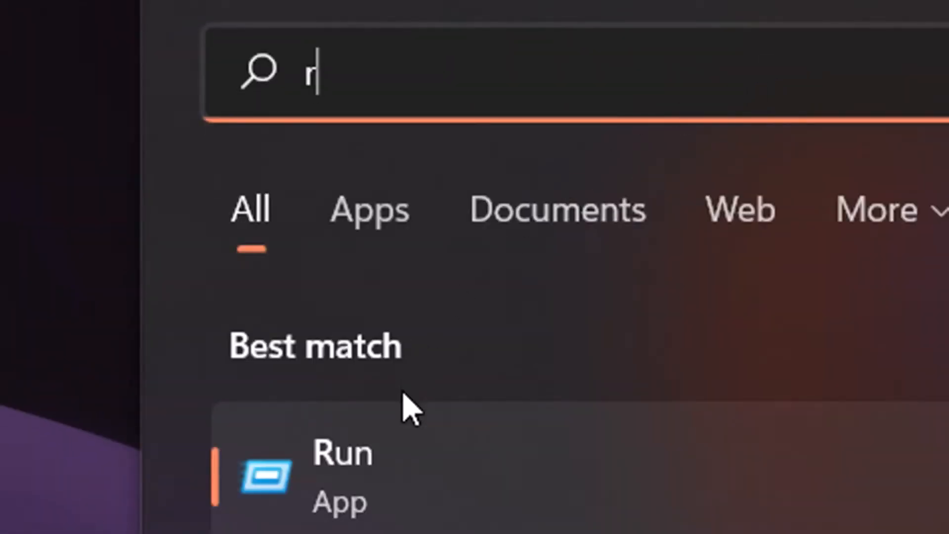
{"action": "left_click", "coordinate": [340, 472]}
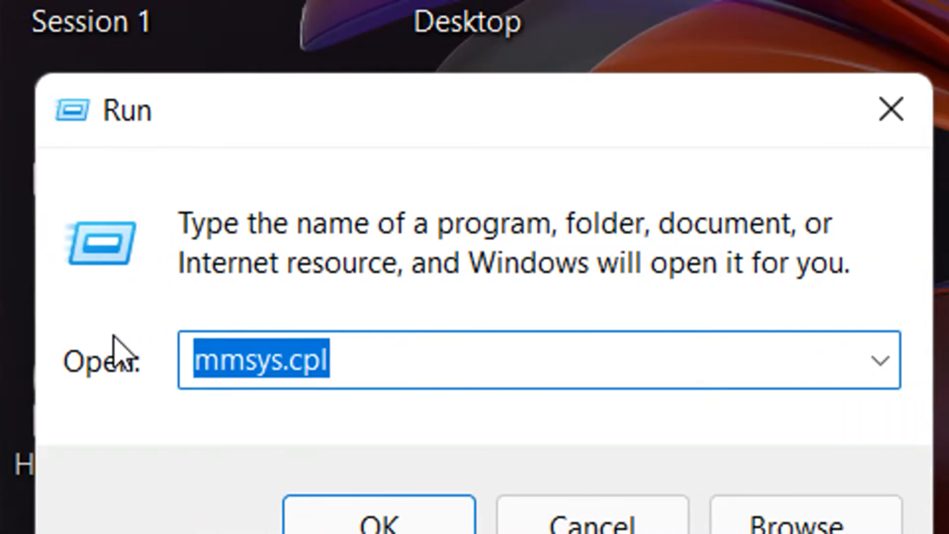
{"action": "type", "text": "mmsy"}
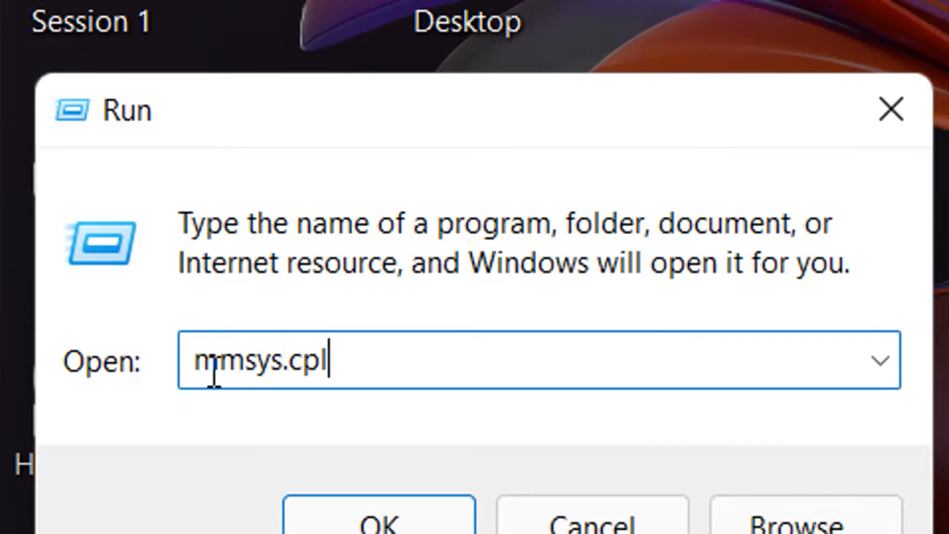
- Enable Stereo Mix under Recording devices as default and confirm the Sound dialog
{"action": "left_click", "coordinate": [378, 517]}
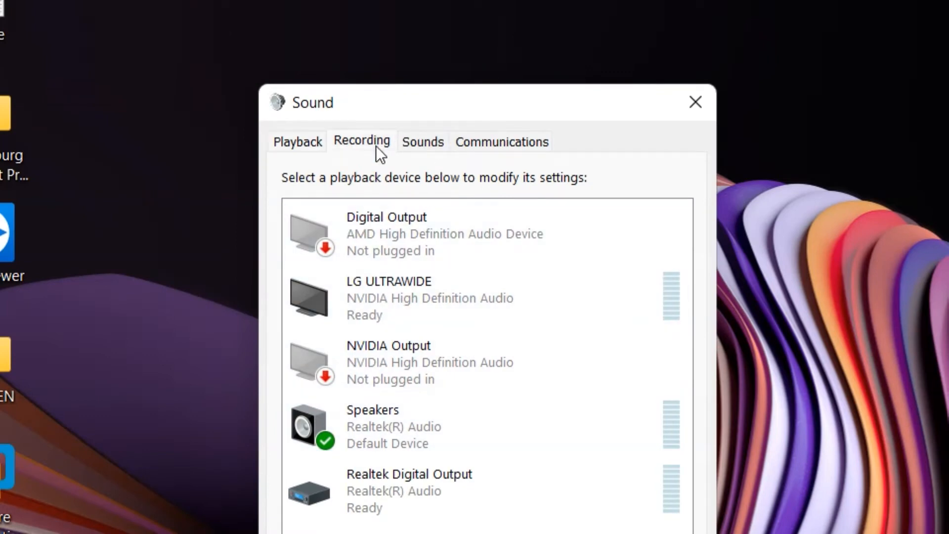
{"action": "left_click", "coordinate": [361, 141]}
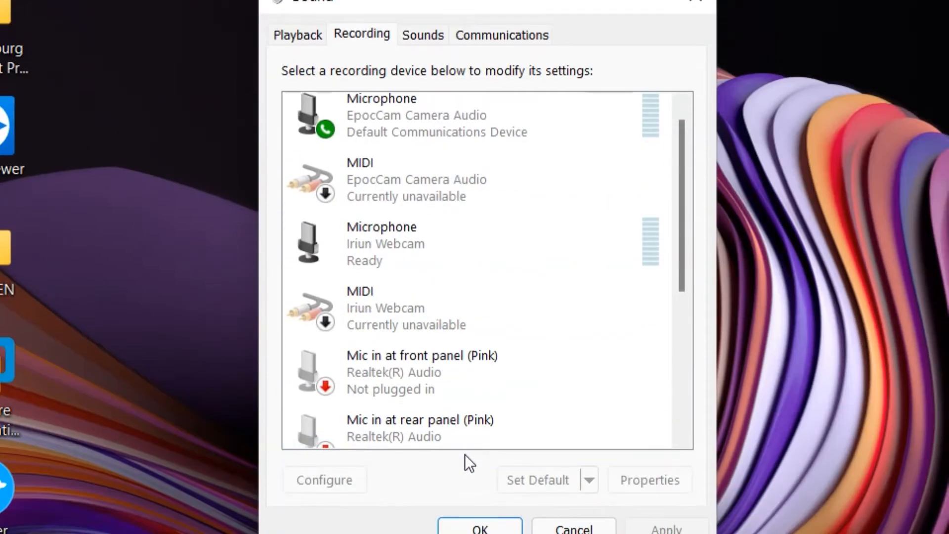
{"action": "scroll", "scroll_direction": "down", "scroll_amount": 3}
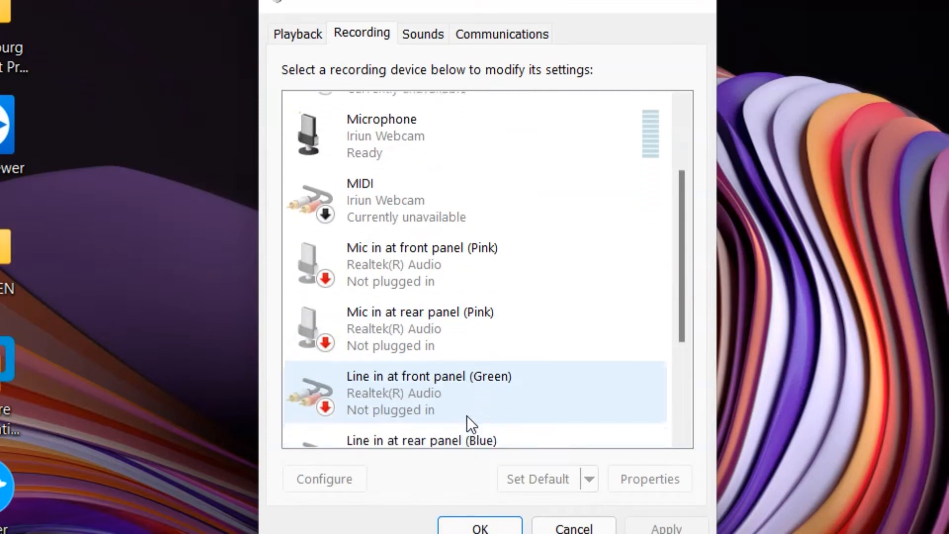
{"action": "scroll", "scroll_direction": "down", "scroll_amount": 3}
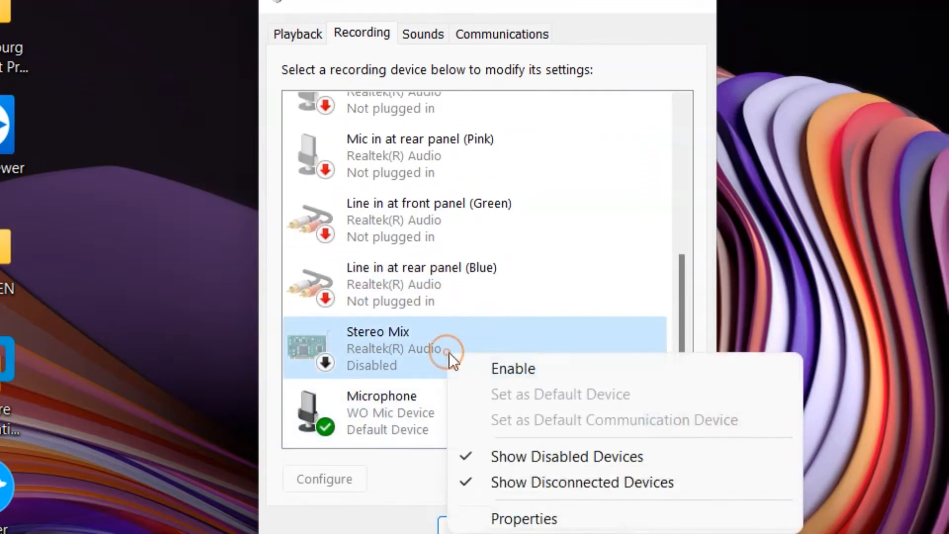
{"action": "left_click", "coordinate": [512, 369]}
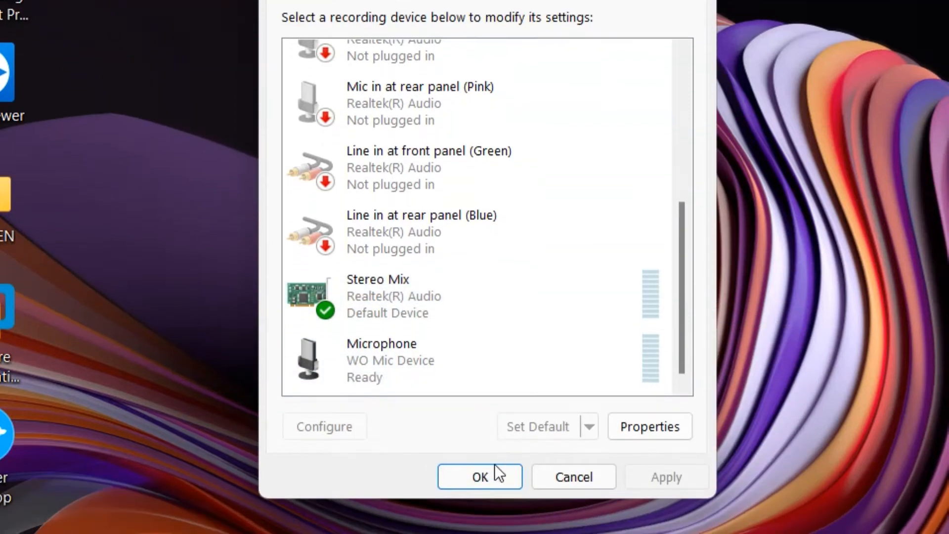
{"action": "left_click", "coordinate": [479, 476]}
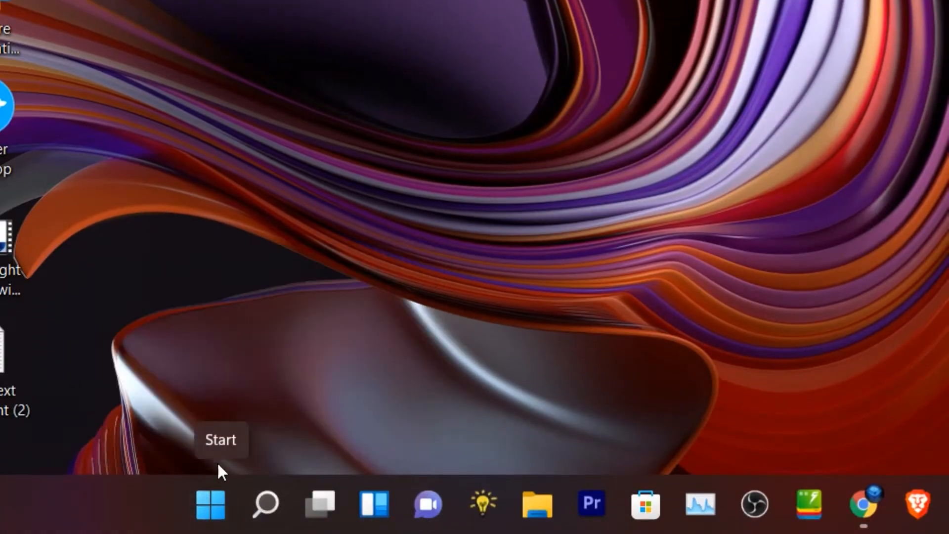
- Launch Voice Recorder from Windows search, showing its existing 17-second recording
{"action": "left_click", "coordinate": [265, 504]}
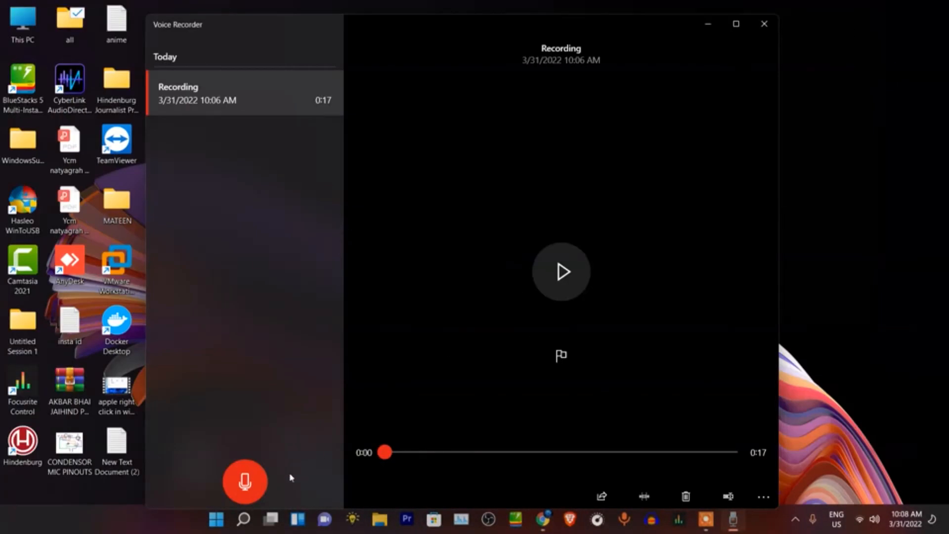
- Record a new clip of desktop audio and stop it at about 13 seconds
{"action": "left_click", "coordinate": [245, 481]}
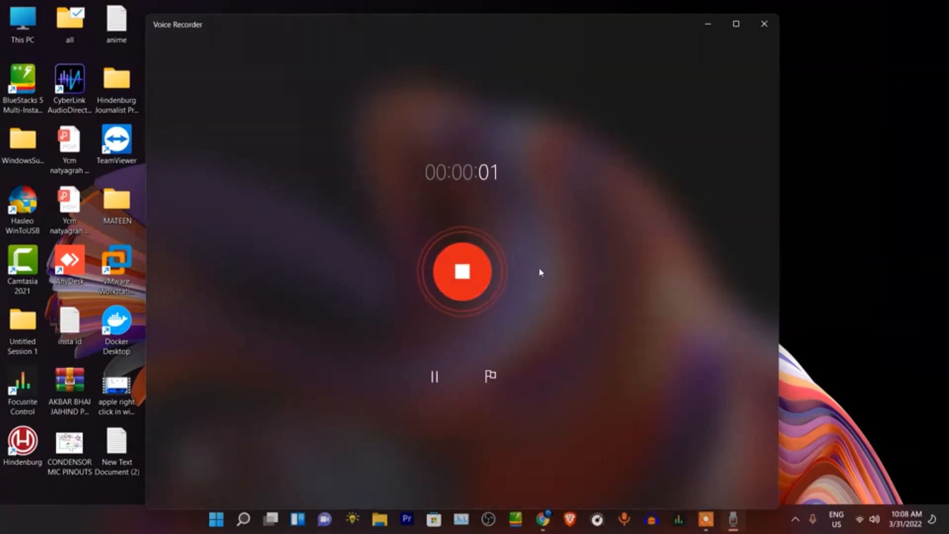
{"action": "mouse_move", "coordinate": [213, 277]}
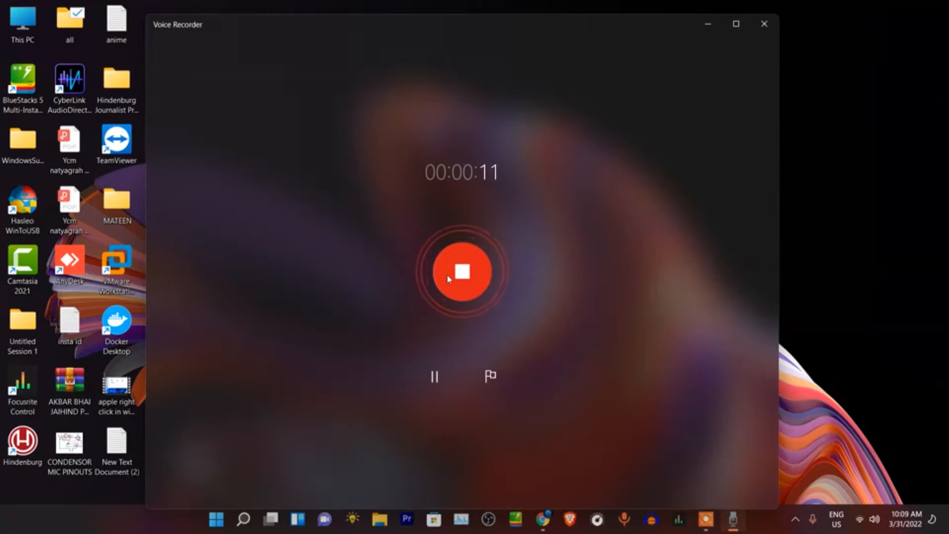
{"action": "left_click", "coordinate": [462, 271]}
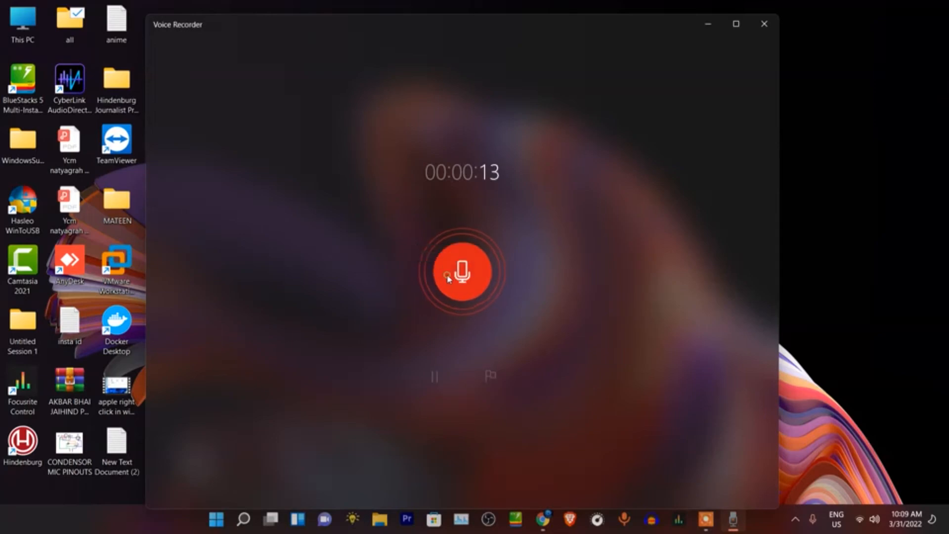
- Play the new 13-second Recording (2) partway, pause it and close Voice Recorder
{"action": "left_click", "coordinate": [462, 271]}
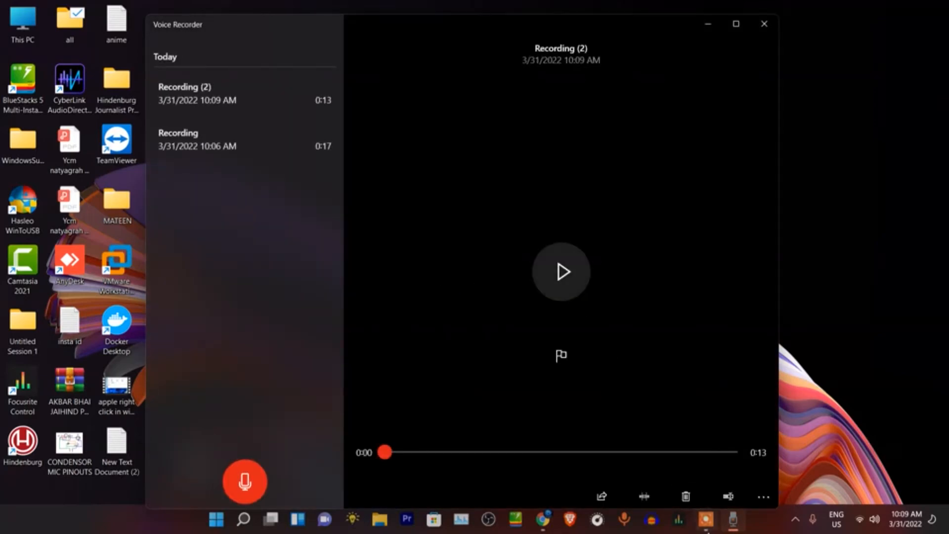
{"action": "left_click", "coordinate": [543, 519]}
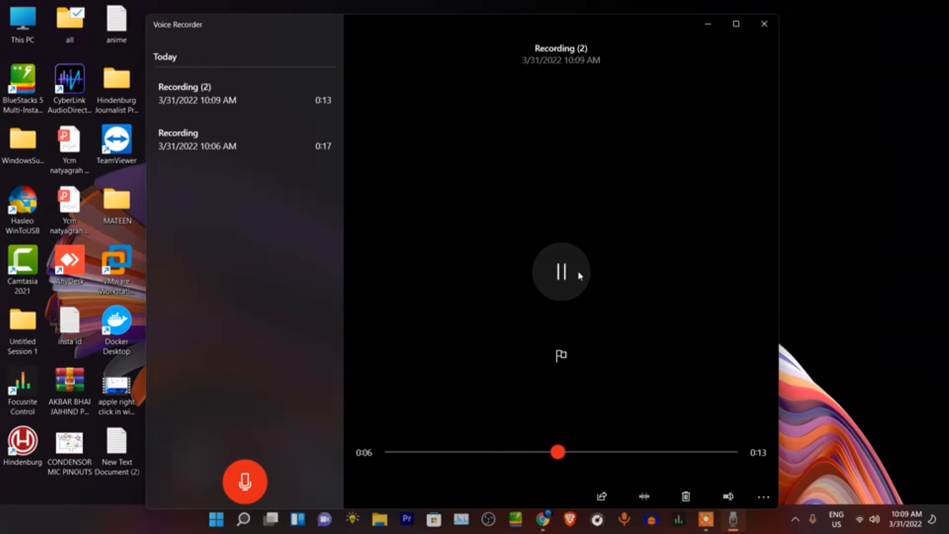
{"action": "mouse_move", "coordinate": [631, 141]}
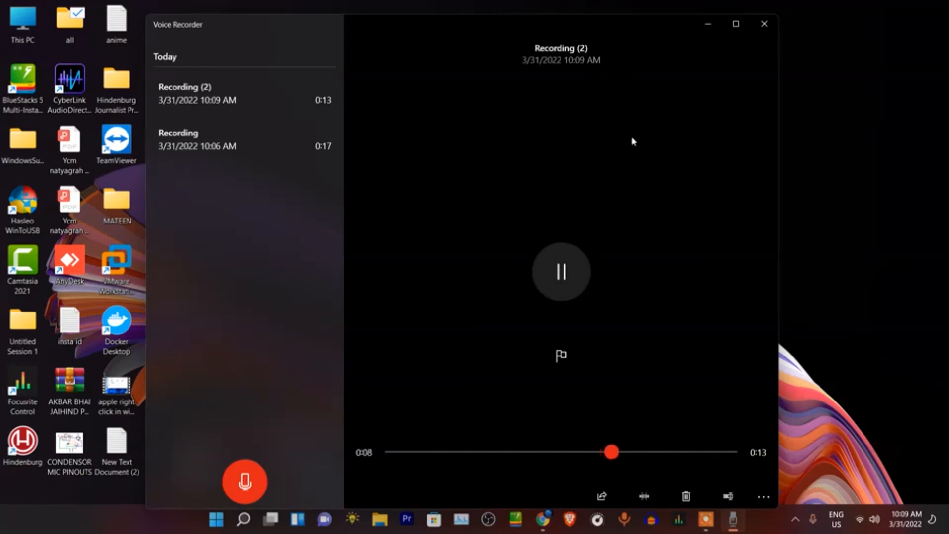
{"action": "left_click", "coordinate": [559, 271]}
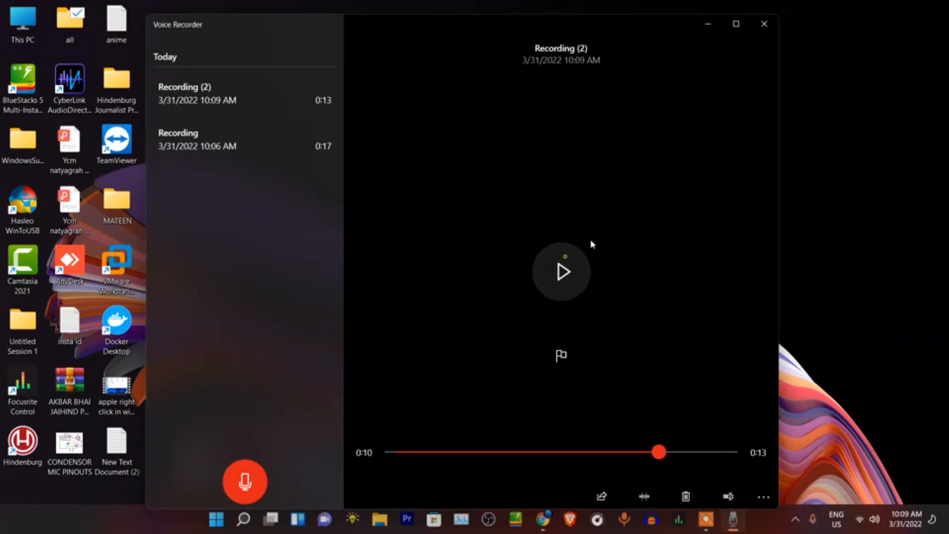
{"action": "left_click", "coordinate": [764, 24]}
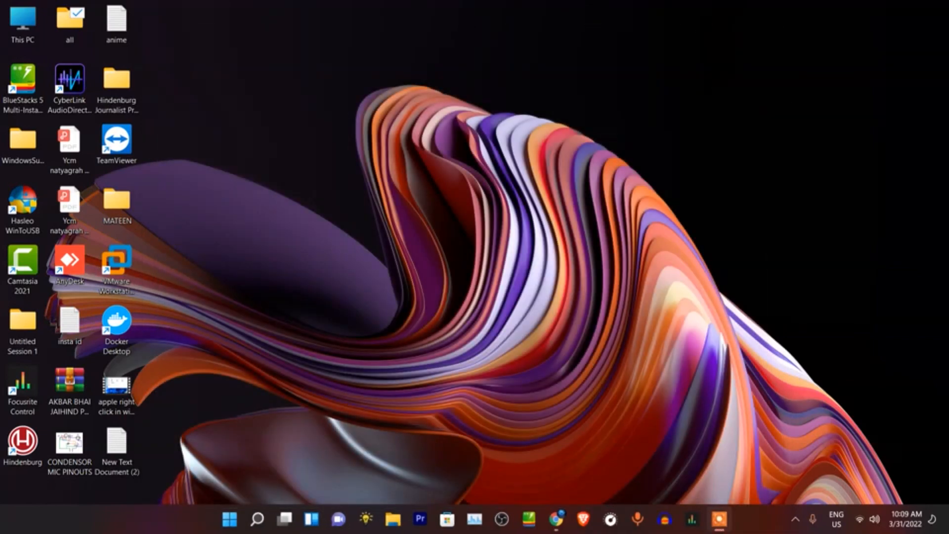